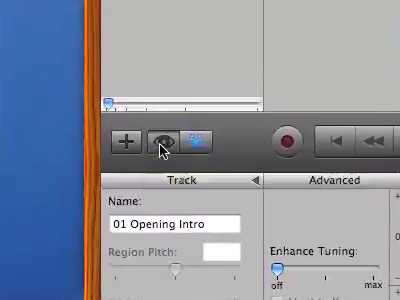
Add a jingle loop region to the Jingles track beneath the Male Voice clip.
click(160, 140)
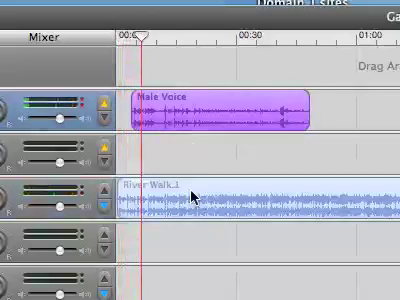
click(200, 196)
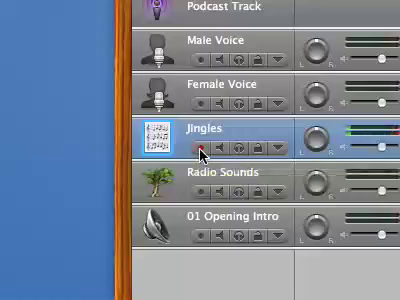
click(194, 152)
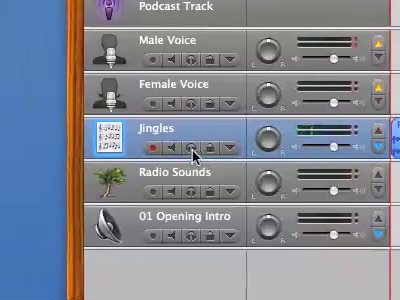
mouse_move(196, 152)
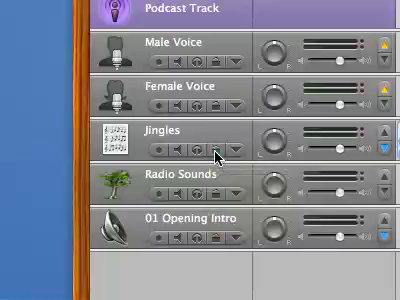
mouse_move(212, 156)
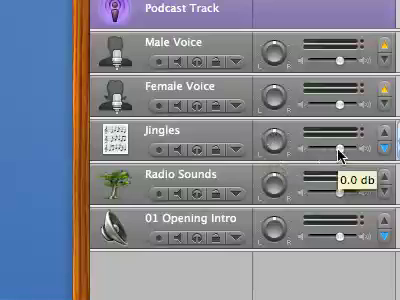
Adjust the Jingles track volume and reveal its Track Volume automation lane.
drag(338, 144, 350, 144)
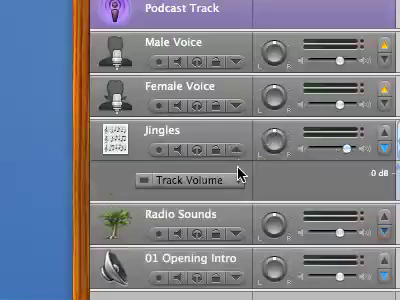
click(180, 176)
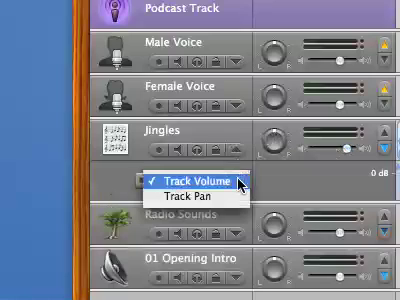